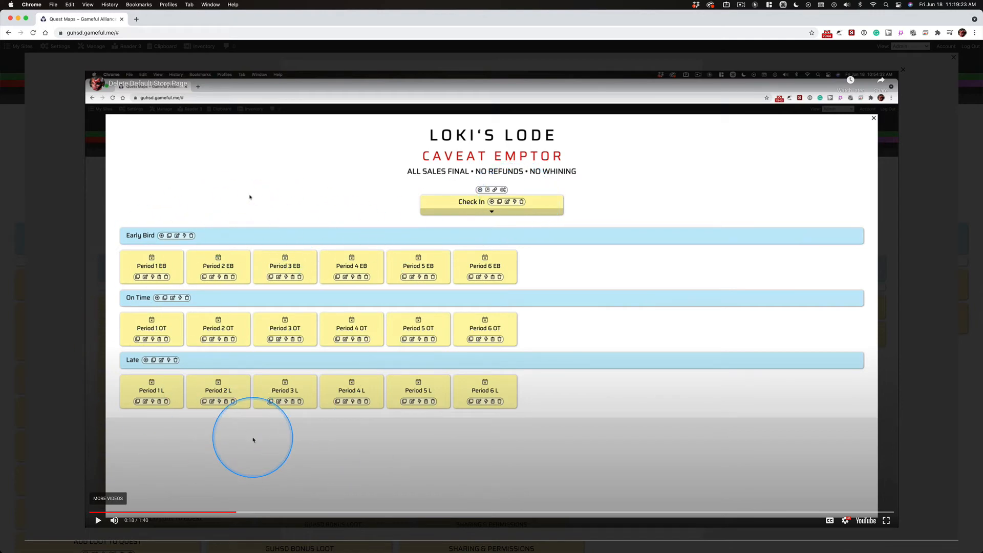
mouse_move(804, 314)
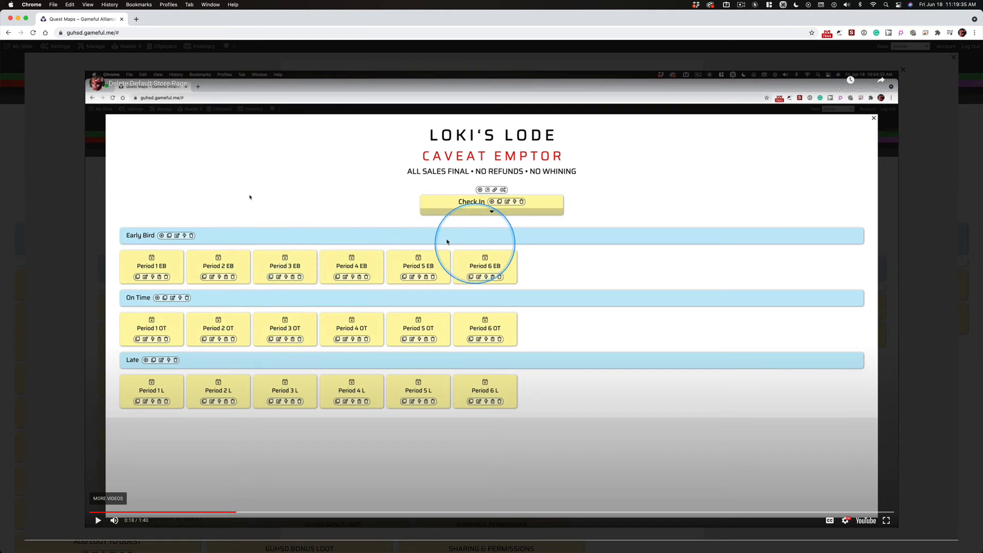
mouse_move(326, 251)
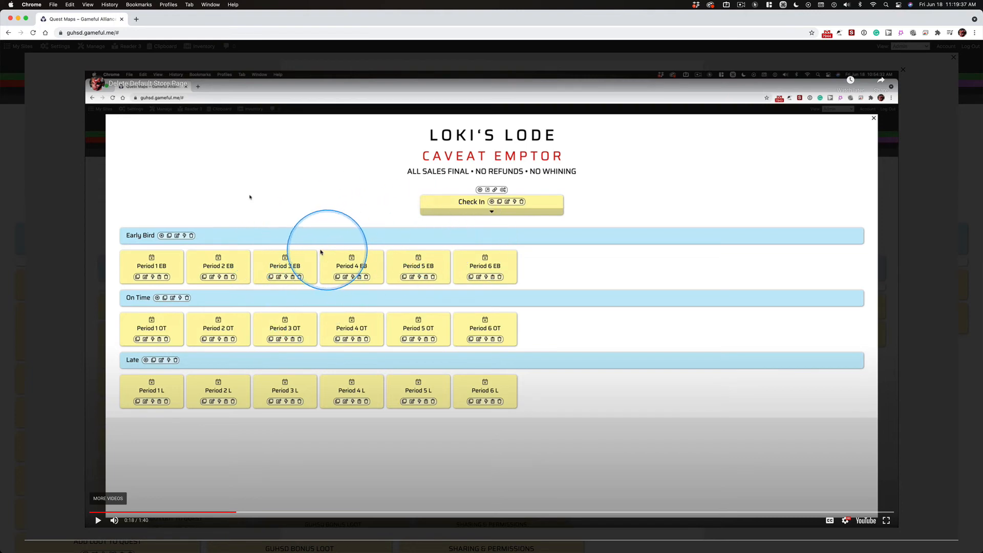